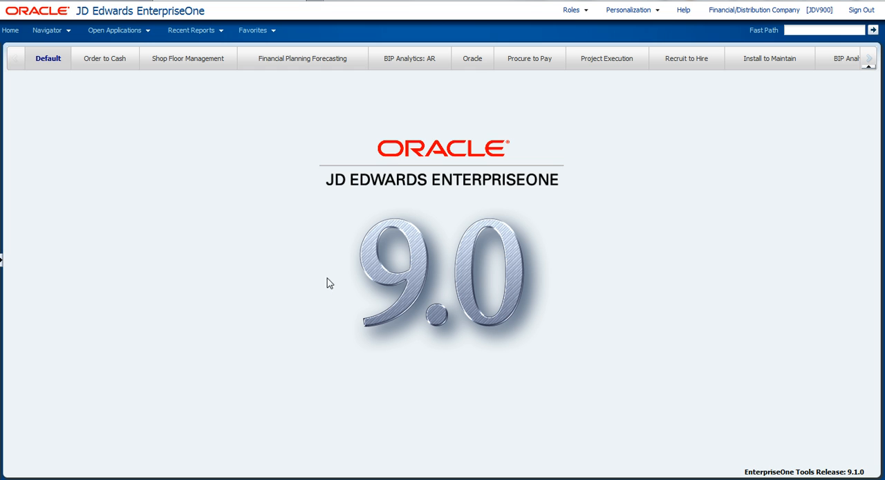
pyautogui.moveTo(152, 37)
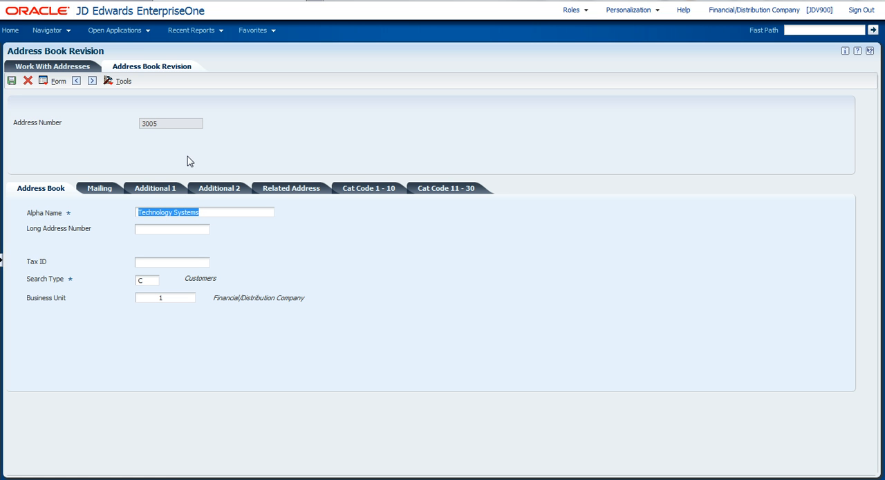
pyautogui.moveTo(164, 285)
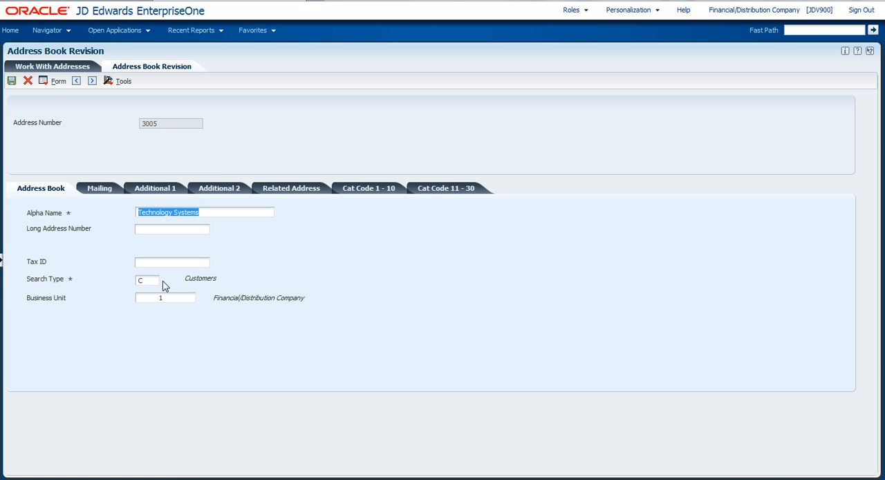
pyautogui.moveTo(152, 287)
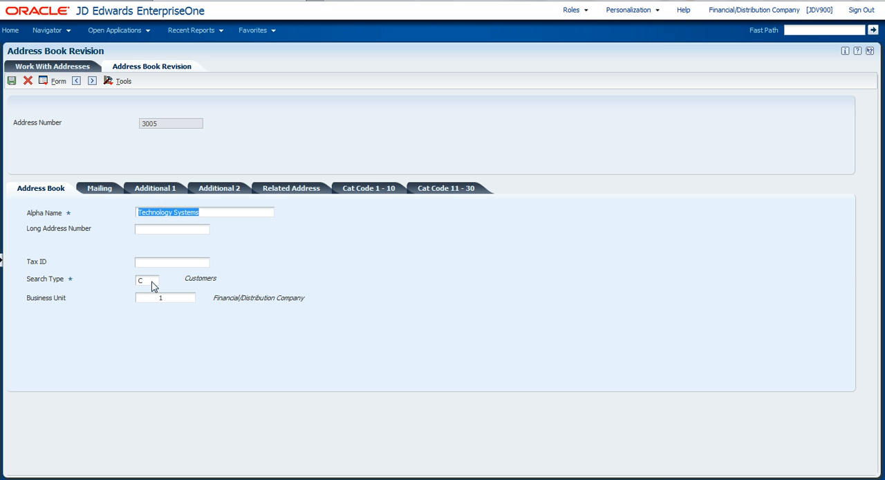
pyautogui.moveTo(417, 257)
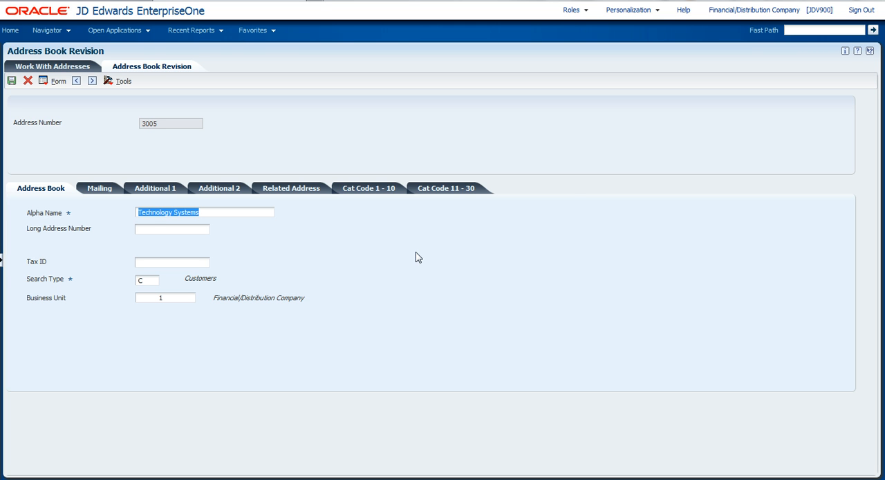
pyautogui.moveTo(744, 139)
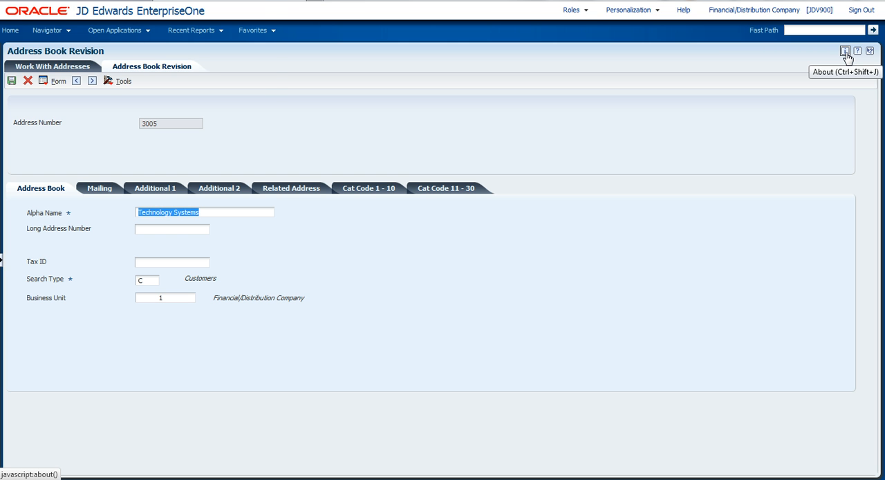
pyautogui.click(843, 50)
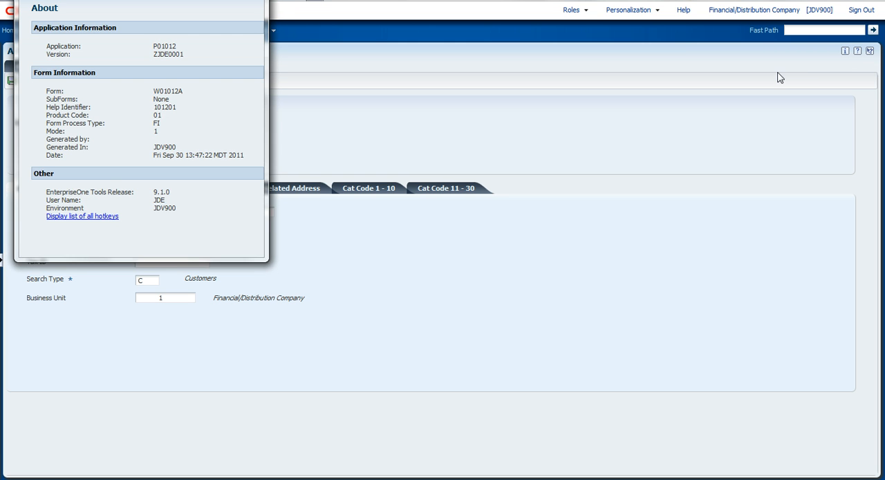
pyautogui.moveTo(166, 116)
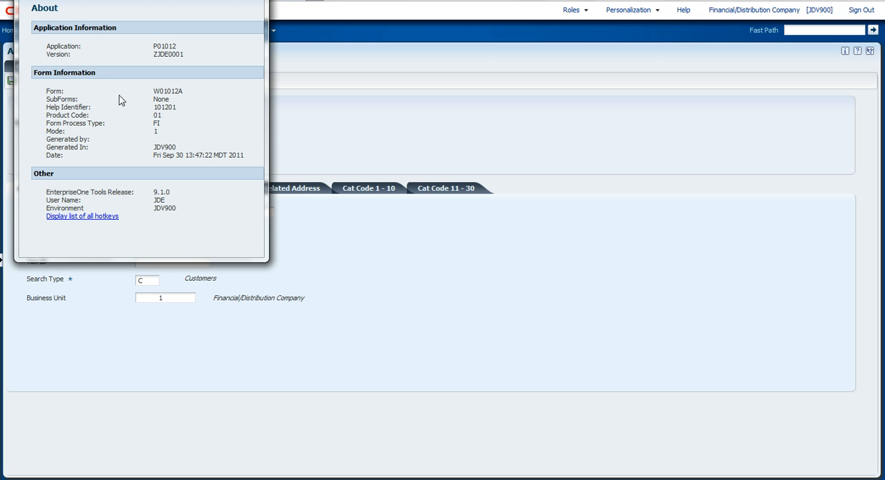
pyautogui.moveTo(158, 95)
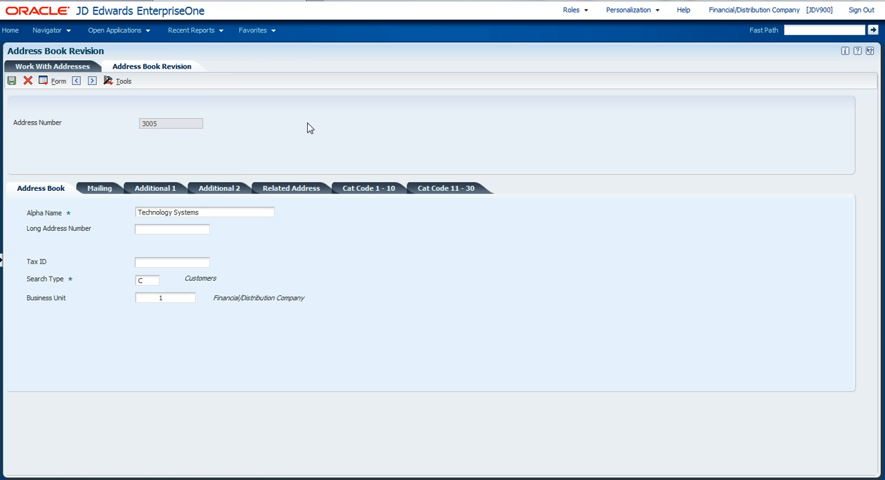
pyautogui.moveTo(74, 35)
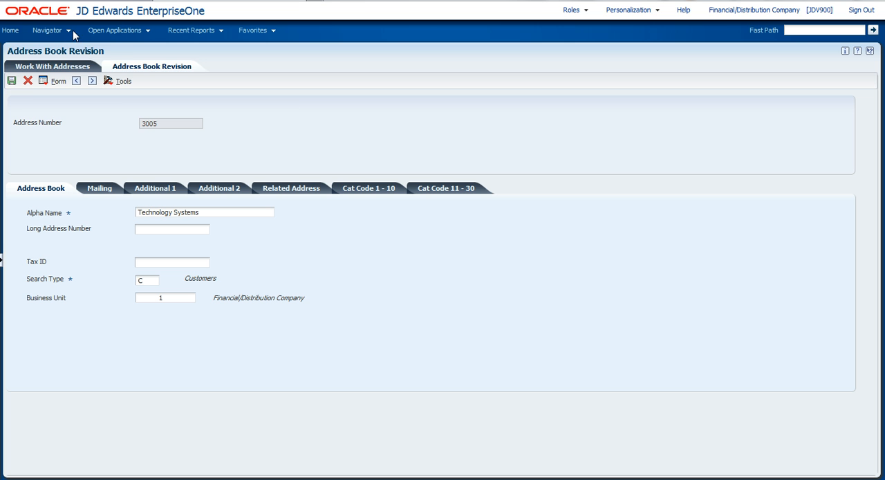
# Navigate the EnterpriseOne menus to the Related Information Administration application and start adding a record
pyautogui.click(47, 30)
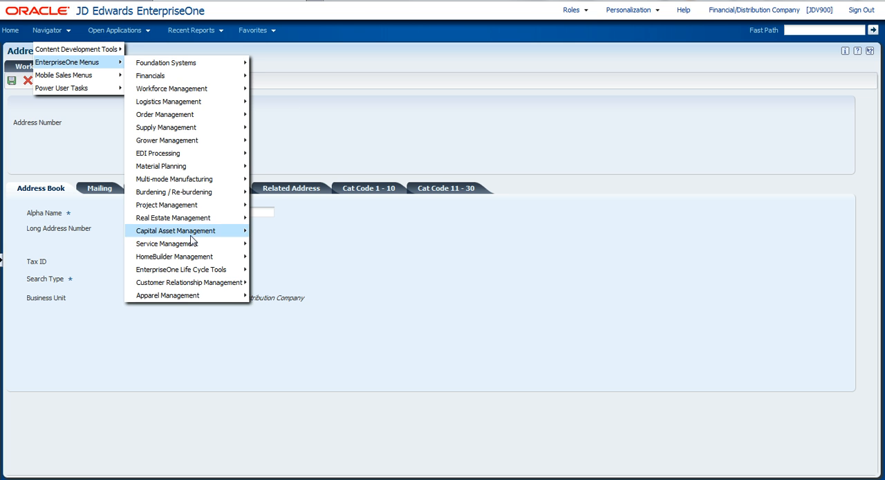
pyautogui.moveTo(200, 282)
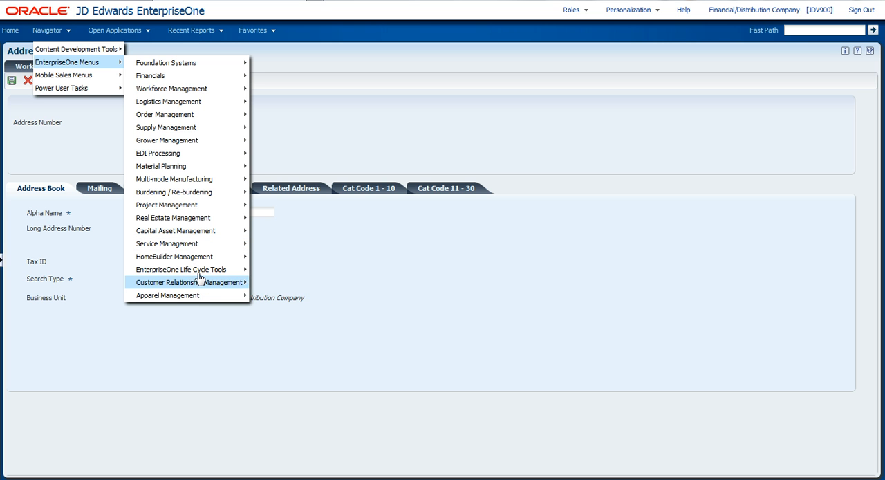
pyautogui.moveTo(181, 268)
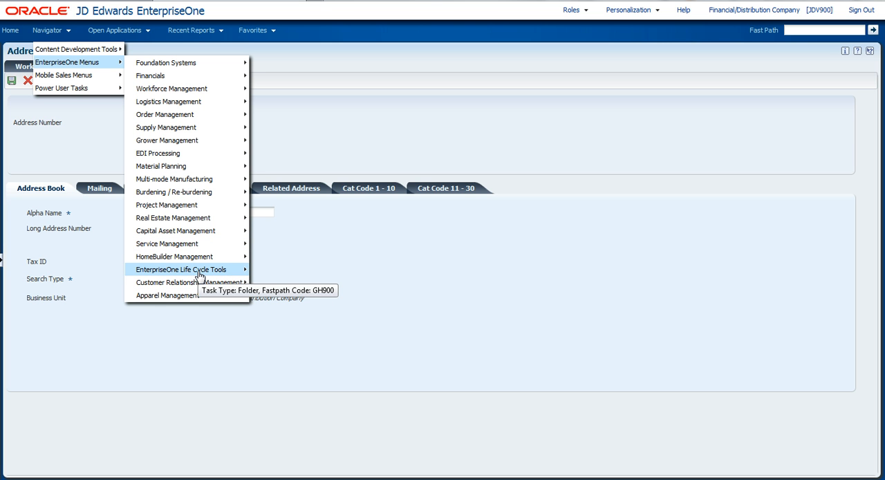
pyautogui.moveTo(182, 268)
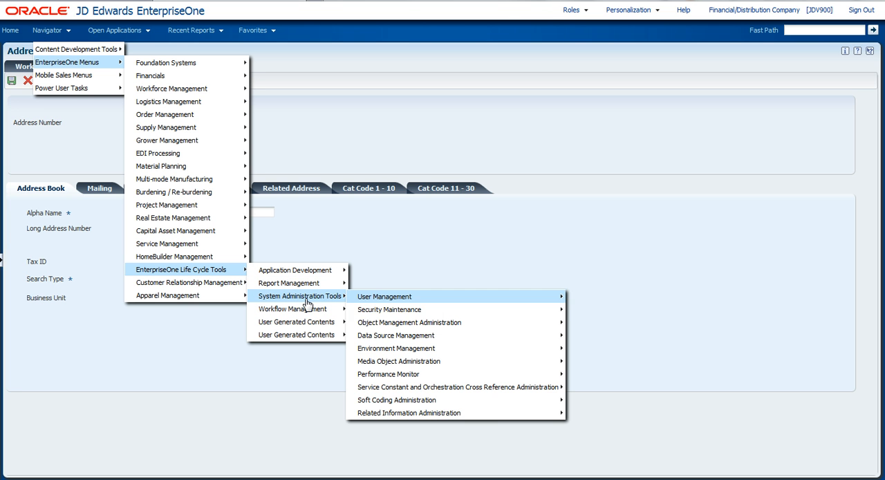
pyautogui.moveTo(409, 412)
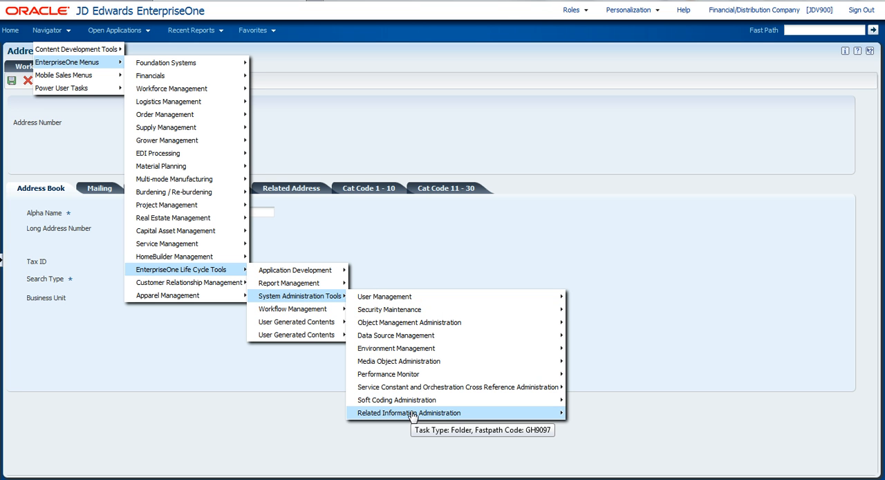
pyautogui.moveTo(409, 412)
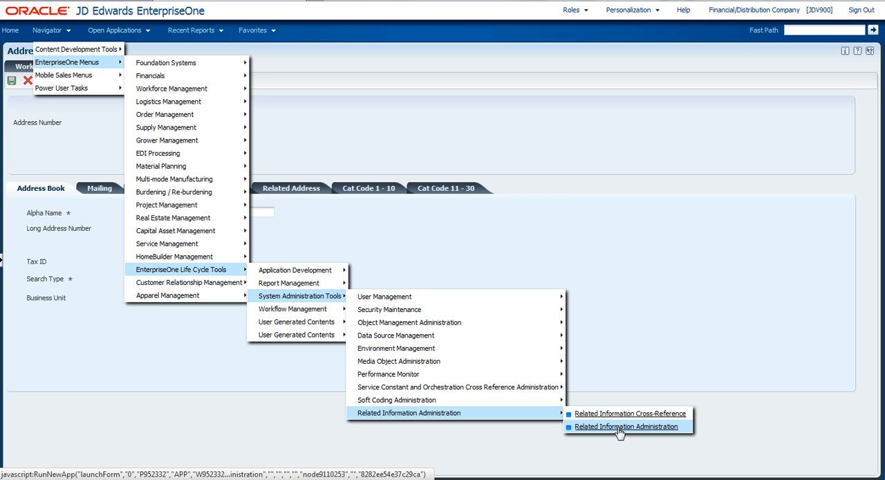
pyautogui.click(624, 426)
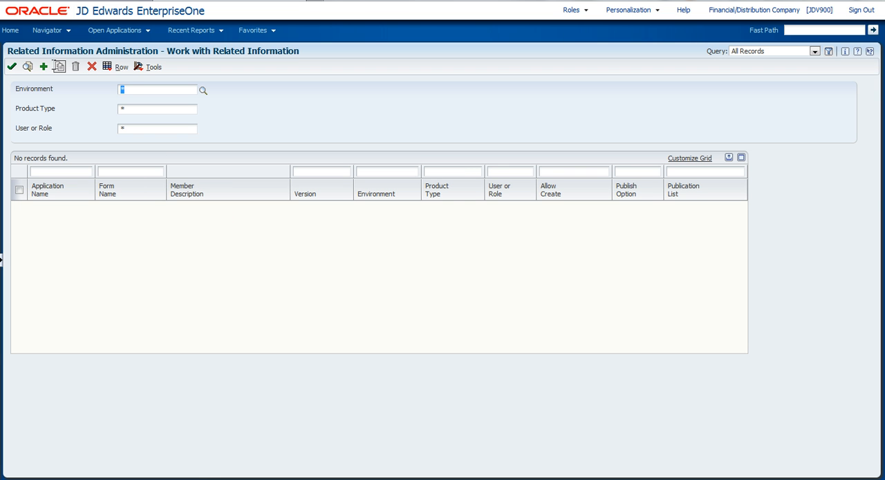
pyautogui.click(43, 65)
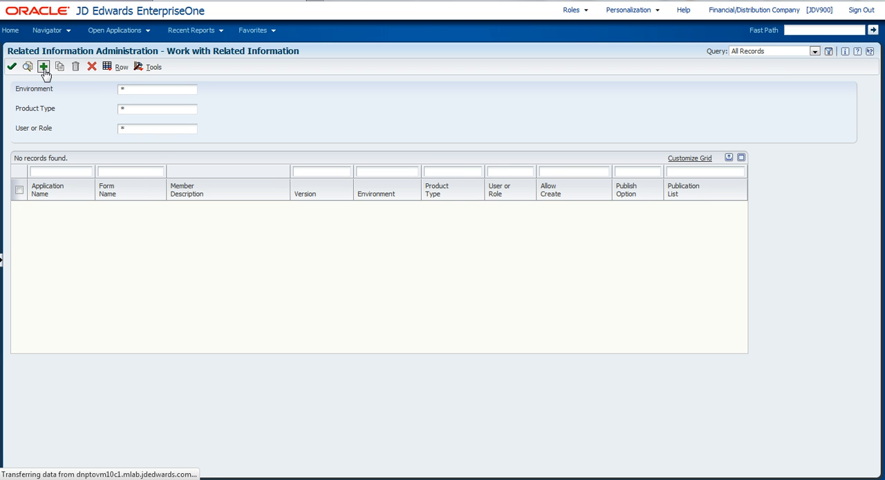
# Set environment JDV900 and product type GENERICURL on the new related-information record
pyautogui.click(44, 67)
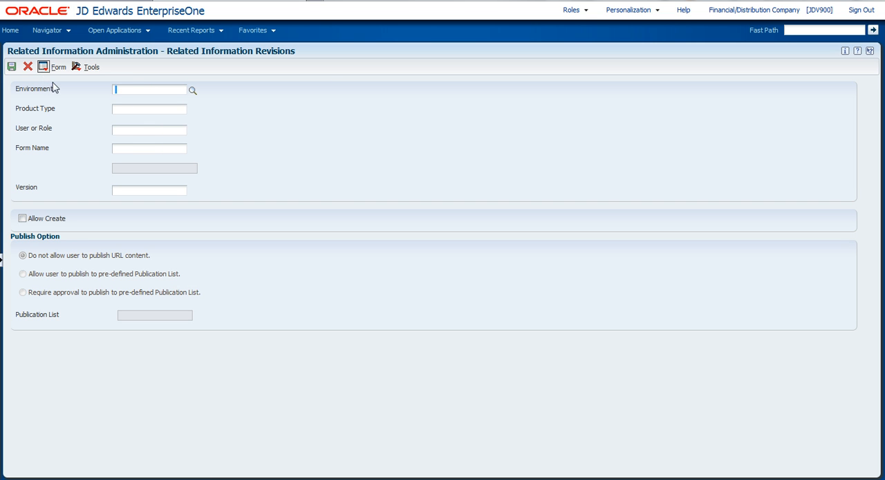
pyautogui.write('jd')
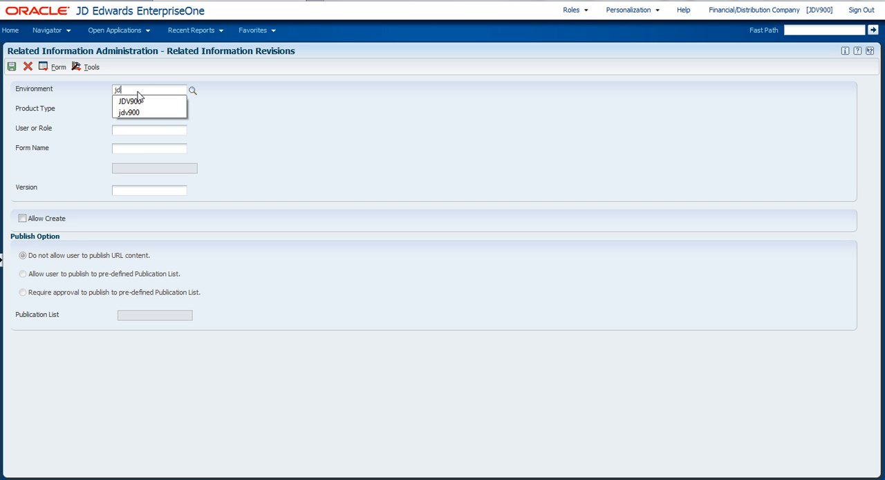
pyautogui.click(130, 99)
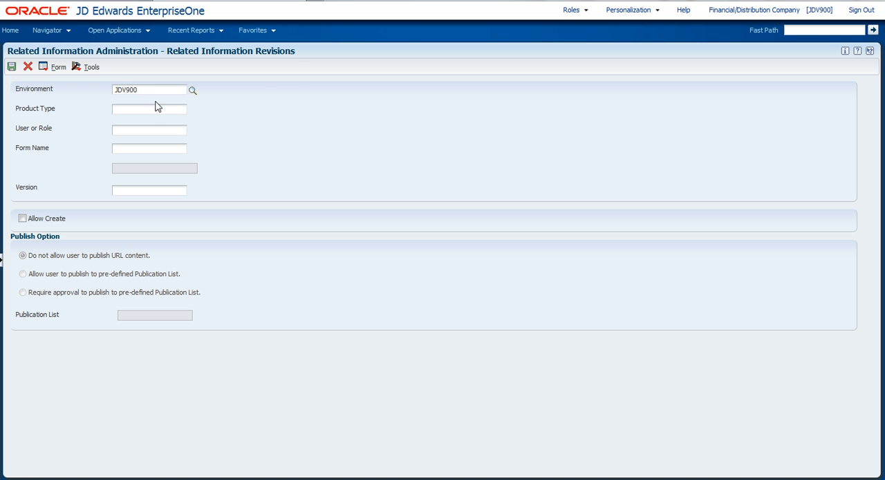
pyautogui.write('ge')
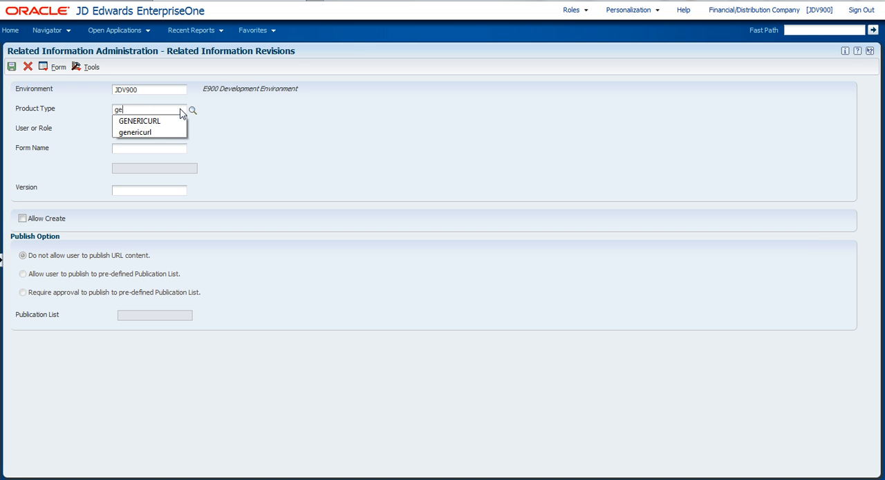
pyautogui.click(139, 122)
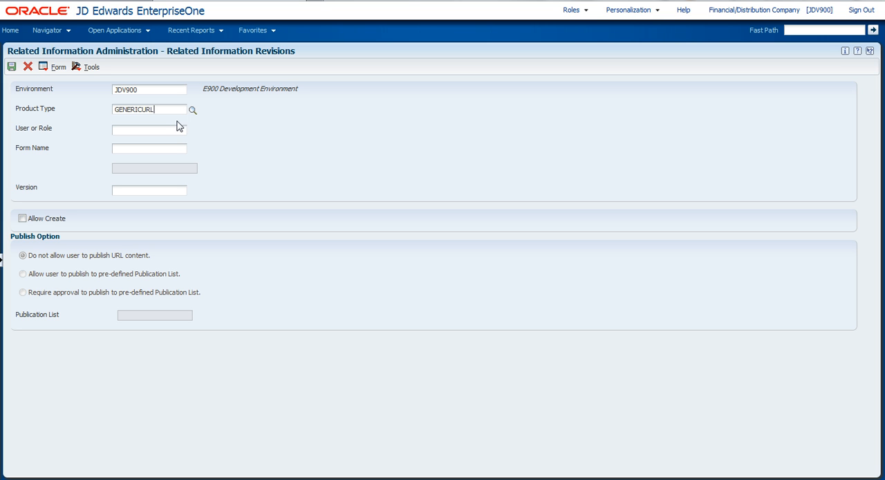
# Set role *PUBLIC, form W01012A (Address Book Revision) and version *ALL
pyautogui.click(149, 130)
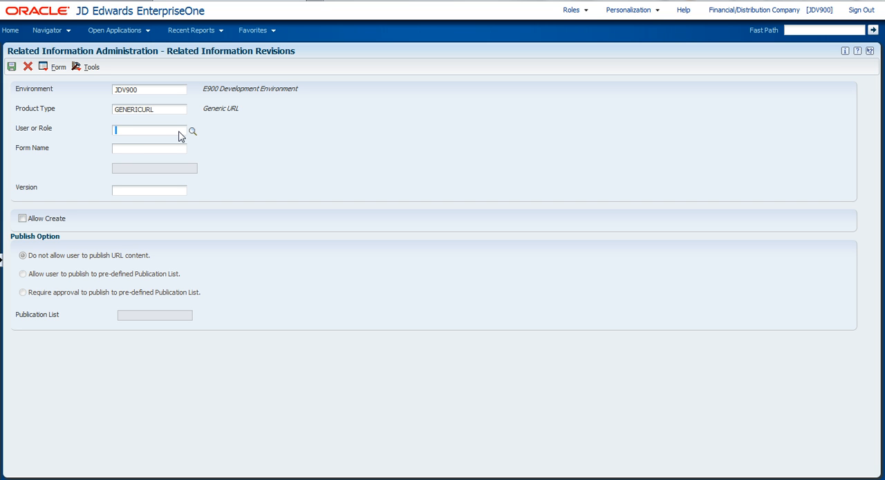
pyautogui.write('*public')
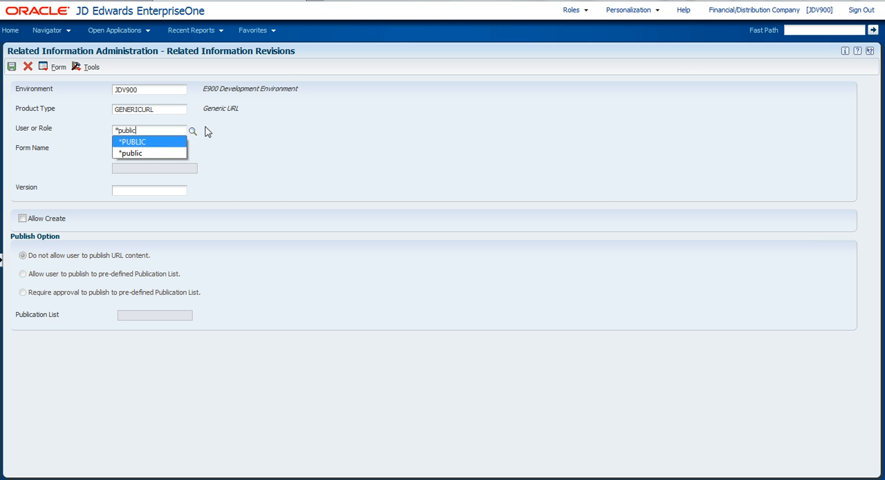
pyautogui.click(133, 141)
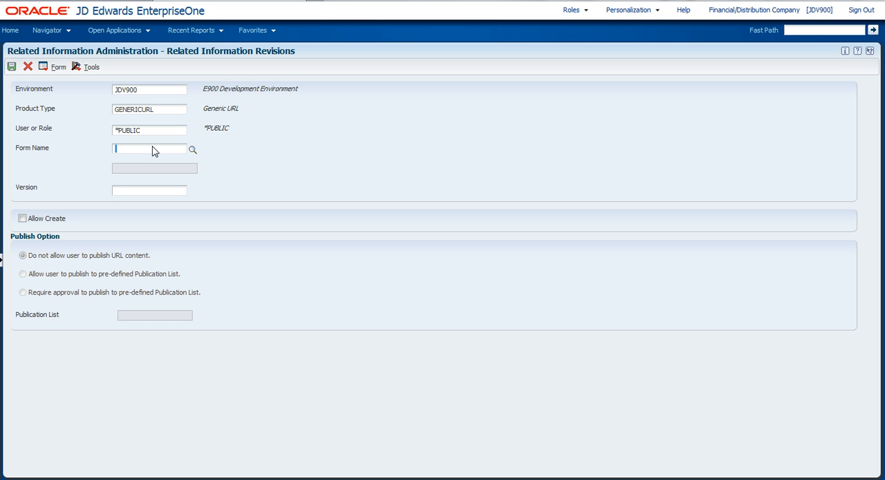
pyautogui.write('w0')
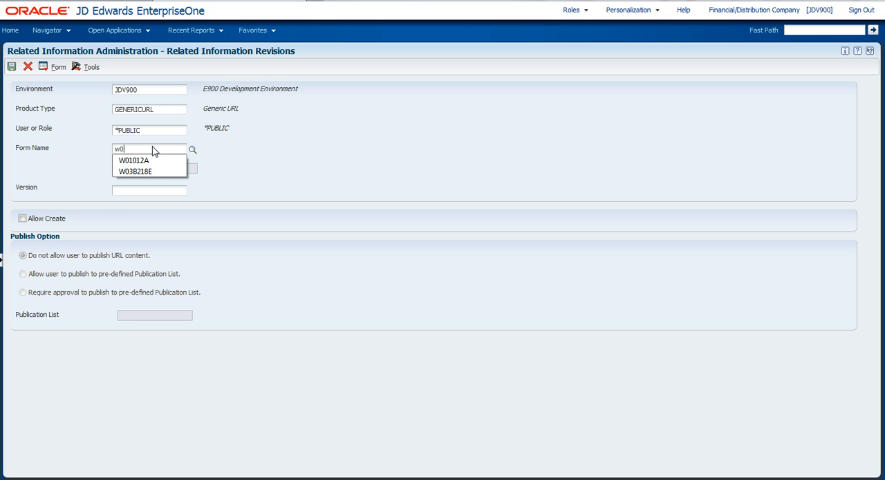
pyautogui.click(133, 161)
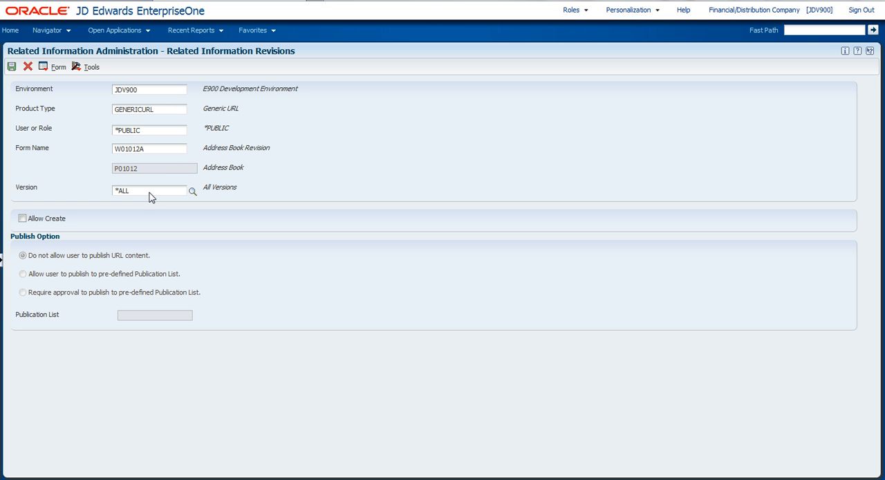
pyautogui.click(150, 191)
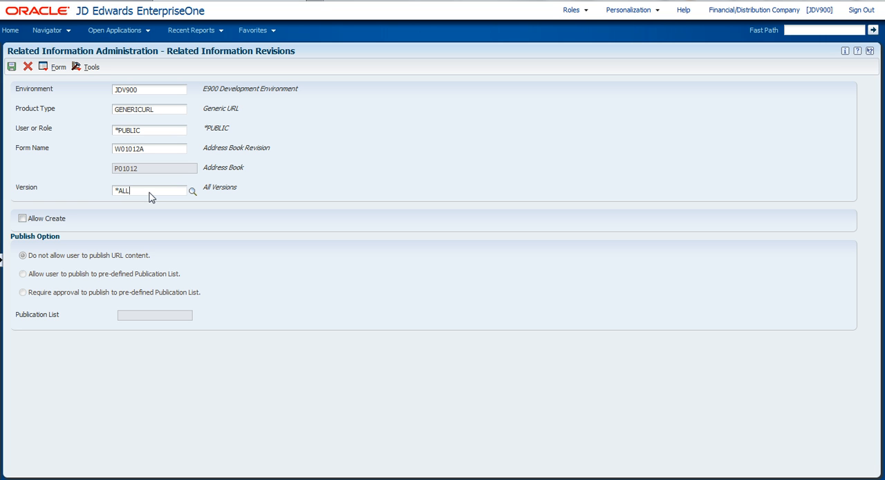
pyautogui.moveTo(103, 211)
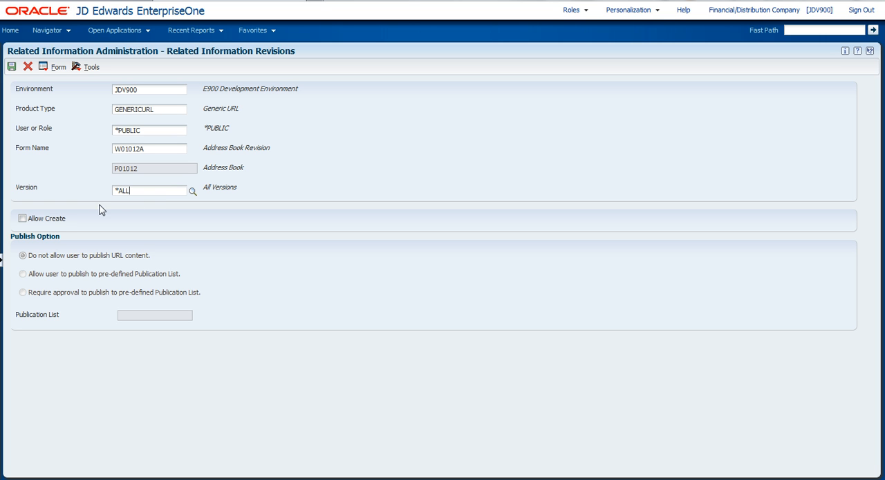
pyautogui.click(23, 218)
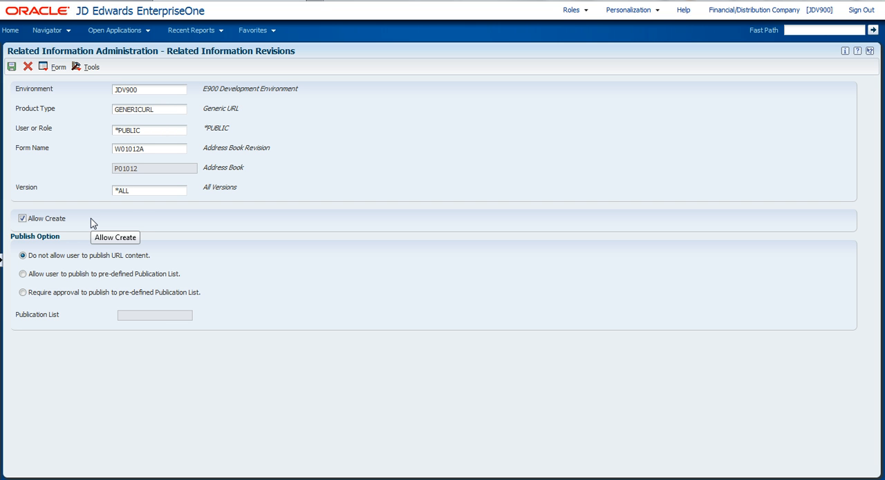
pyautogui.moveTo(130, 221)
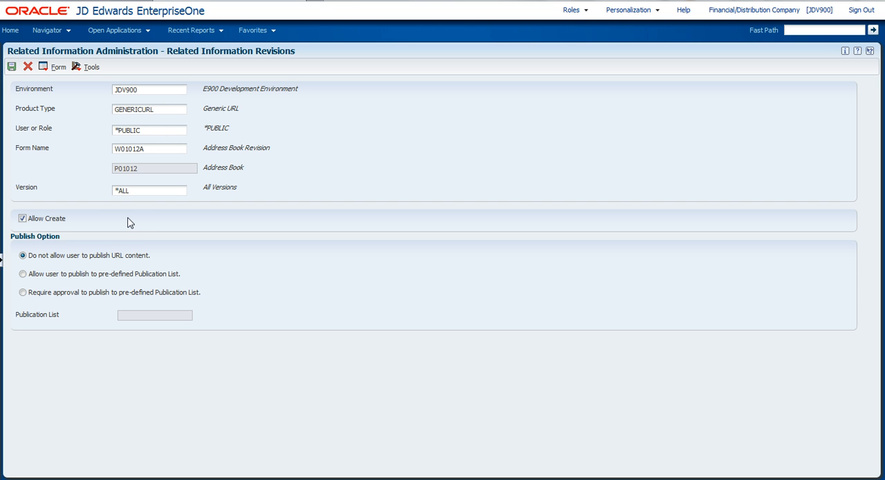
pyautogui.moveTo(137, 228)
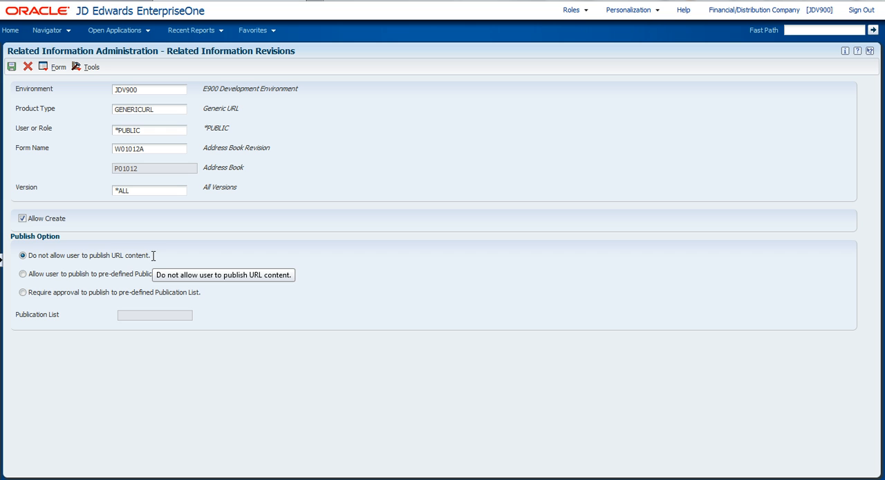
pyautogui.moveTo(194, 279)
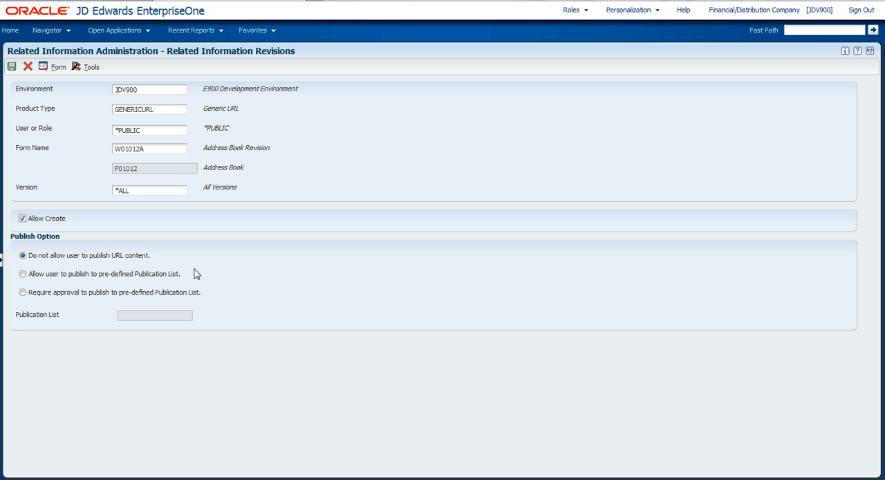
pyautogui.moveTo(208, 294)
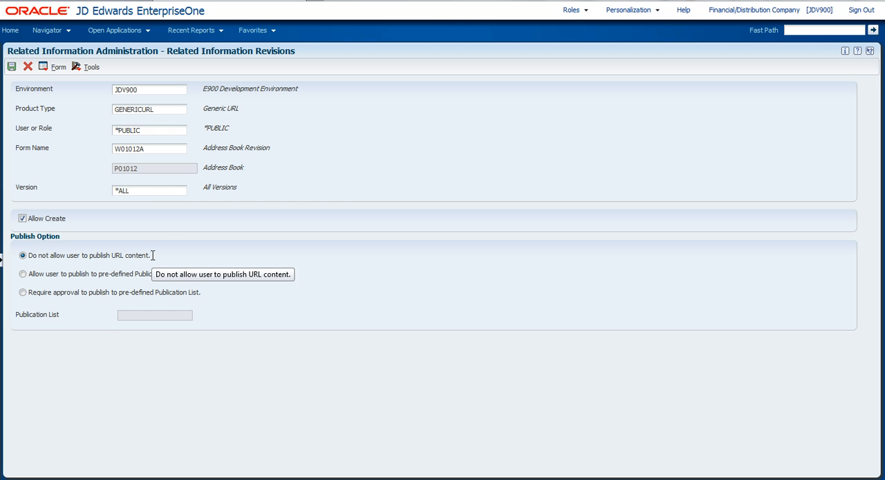
pyautogui.moveTo(152, 196)
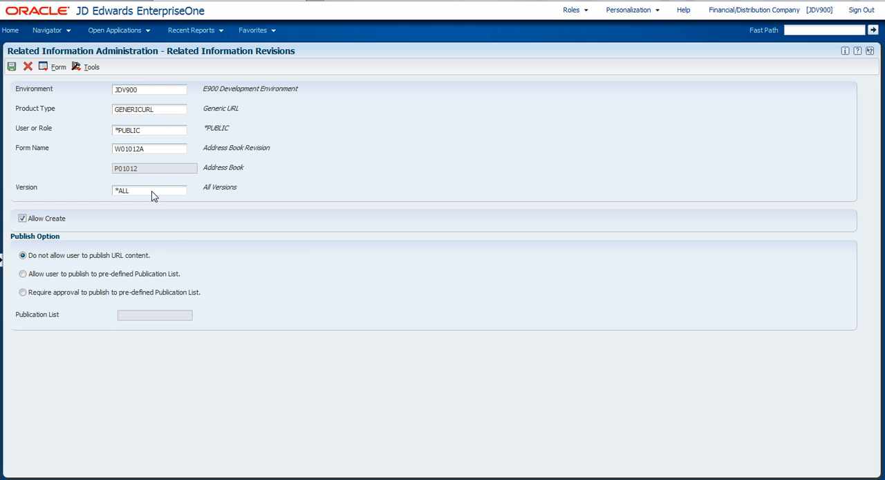
# Save the Address Book Revision related-information record and return to the record list
pyautogui.click(12, 67)
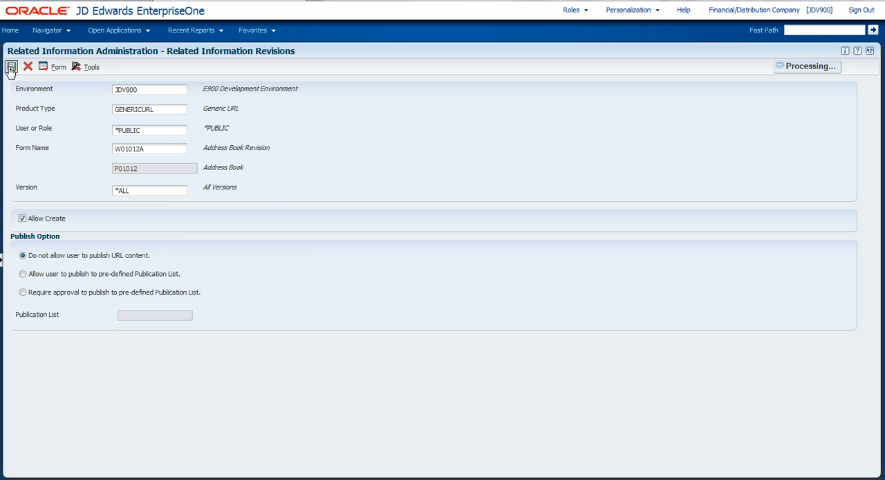
pyautogui.click(11, 66)
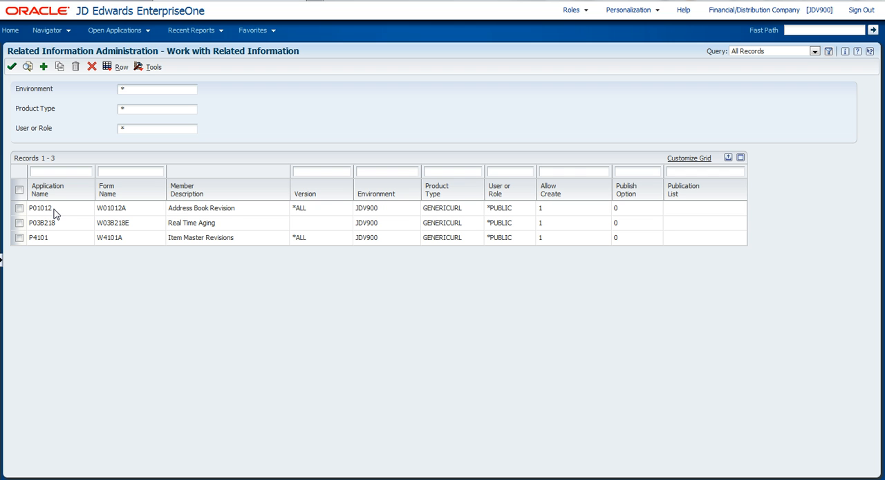
pyautogui.moveTo(148, 33)
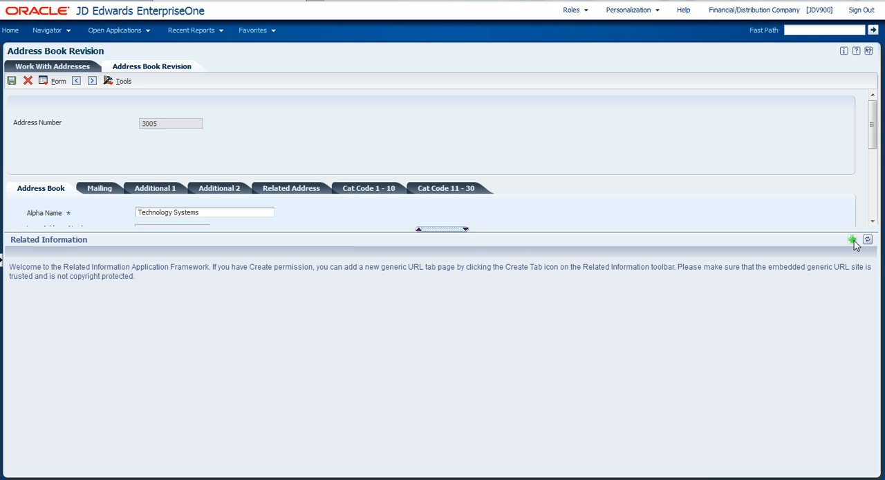
# Create a new tab named Map, described as Map to Customer Location, with the Google Maps URL
pyautogui.click(852, 240)
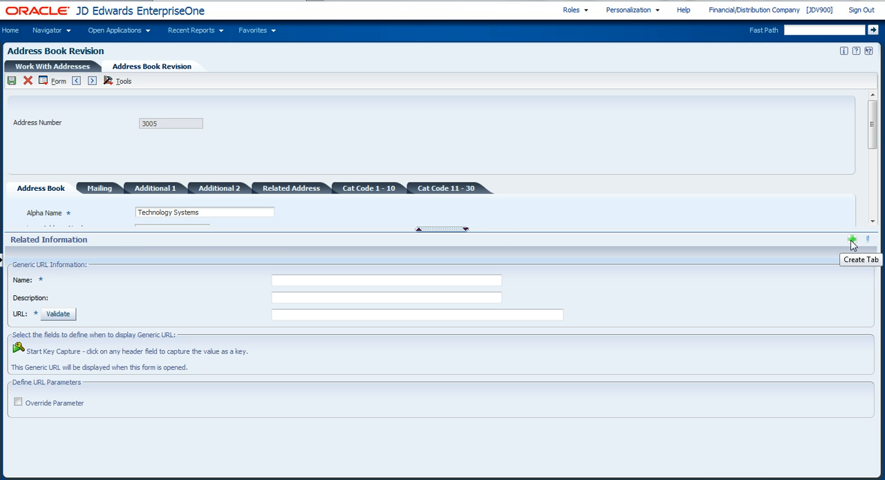
pyautogui.click(852, 240)
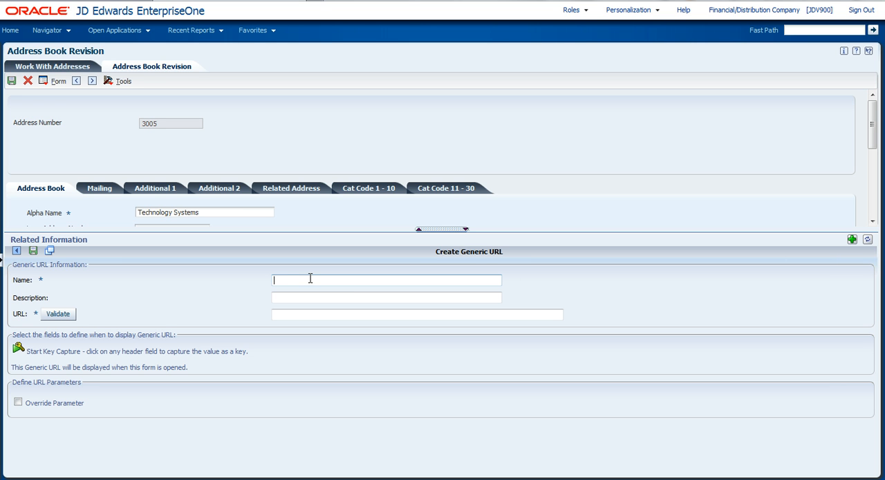
pyautogui.write('Map to Customer')
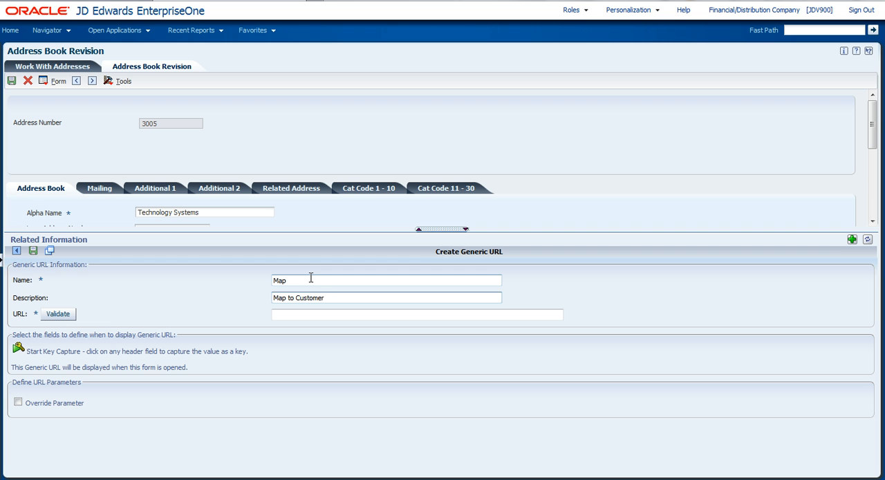
pyautogui.write('Location')
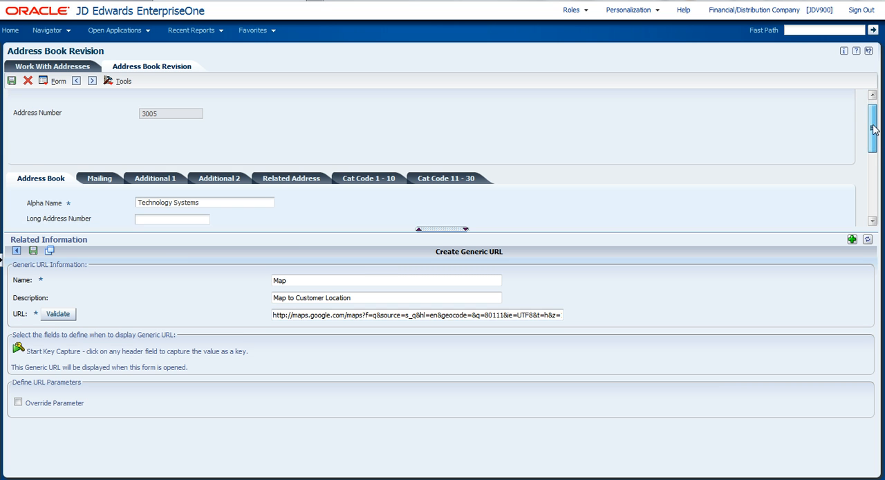
# Capture Search Type = C as the display condition for the Map tab
pyautogui.scroll(-3)
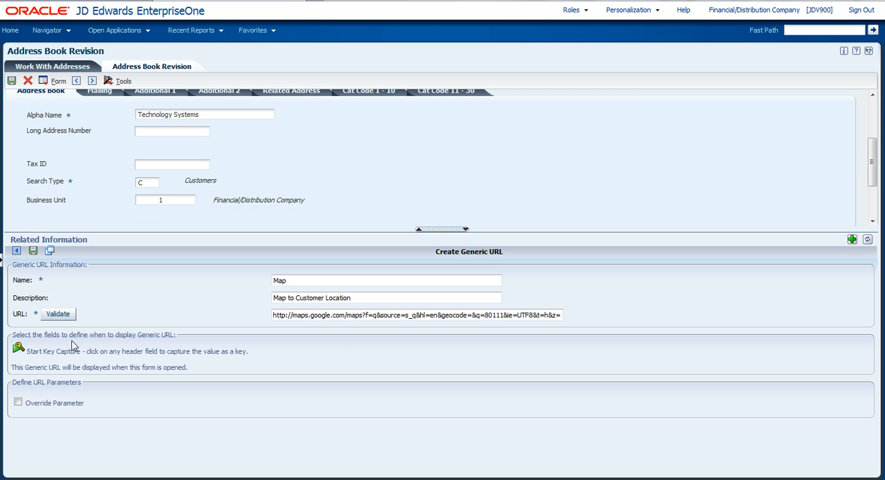
pyautogui.moveTo(133, 351)
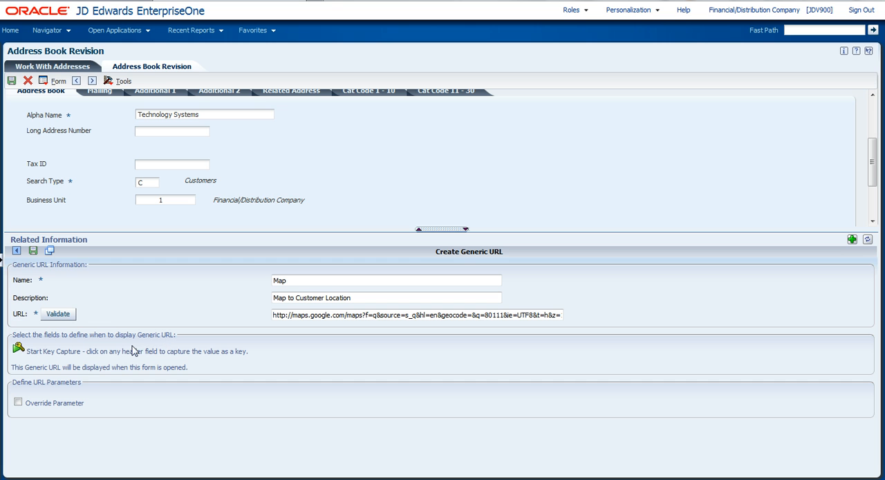
pyautogui.moveTo(19, 351)
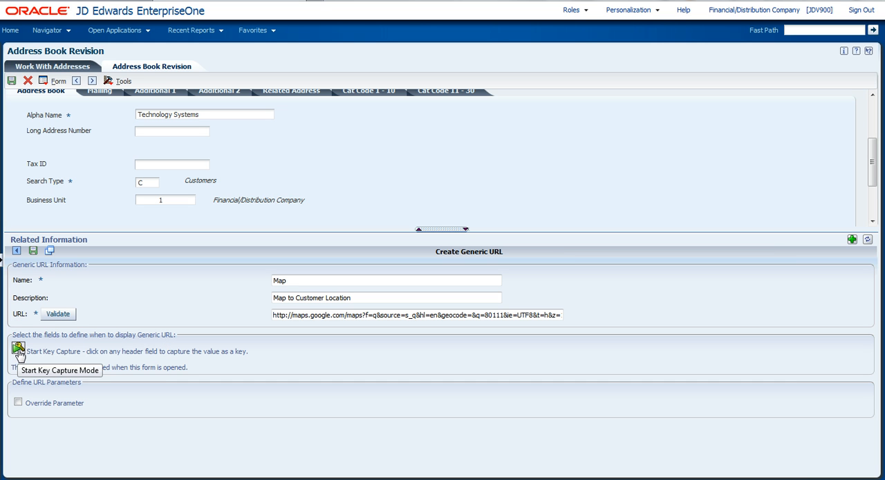
pyautogui.click(18, 348)
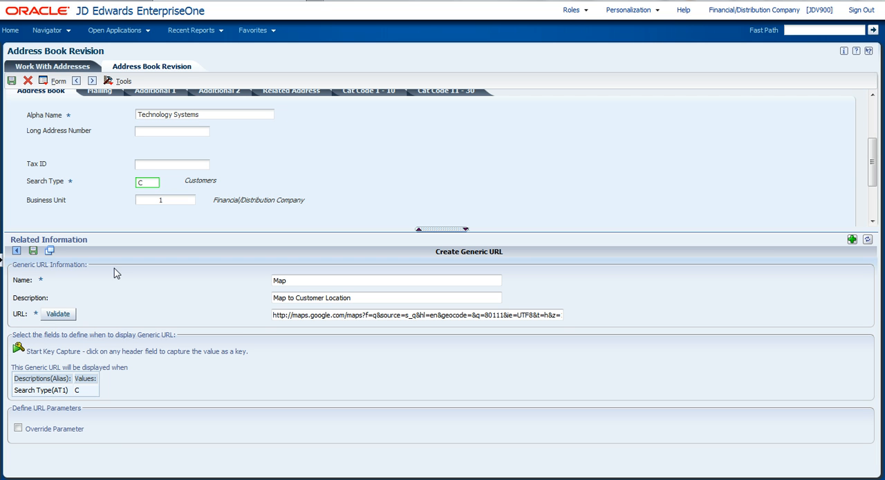
pyautogui.moveTo(86, 393)
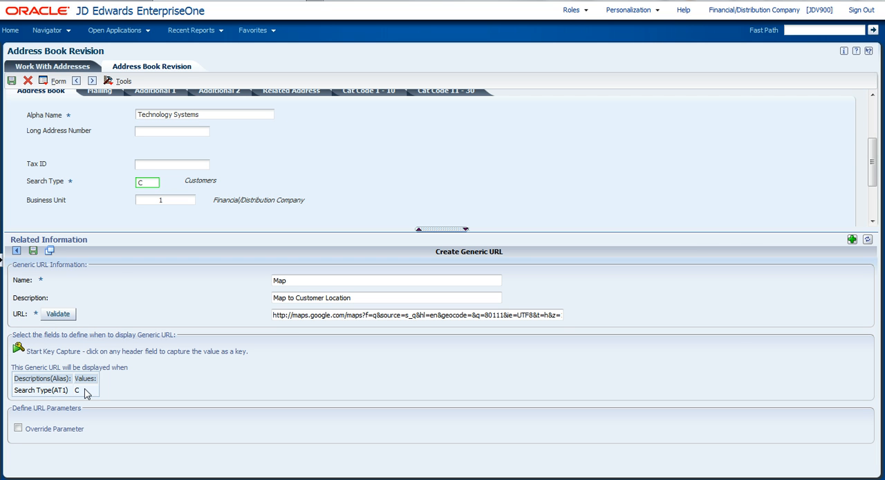
pyautogui.moveTo(505, 326)
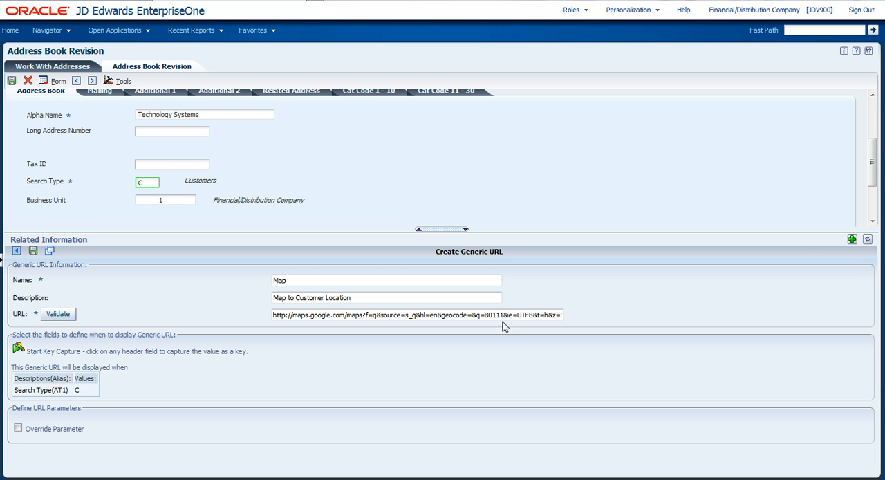
pyautogui.scroll(-3)
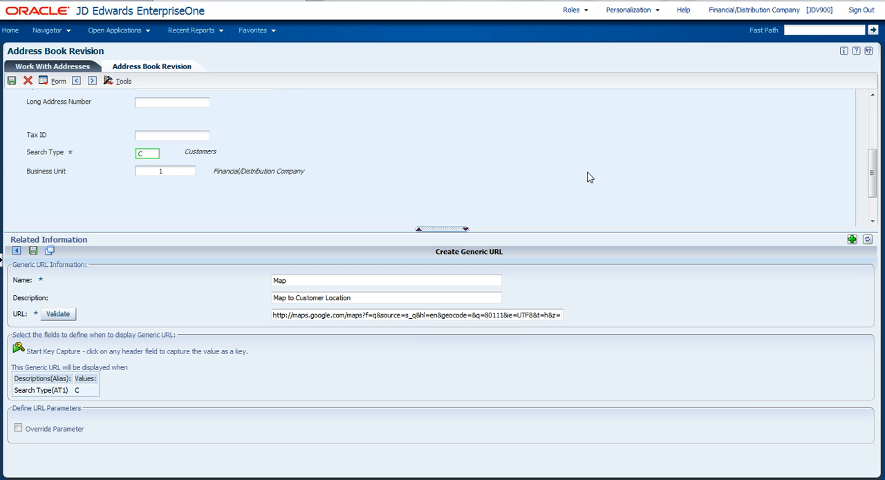
pyautogui.moveTo(128, 414)
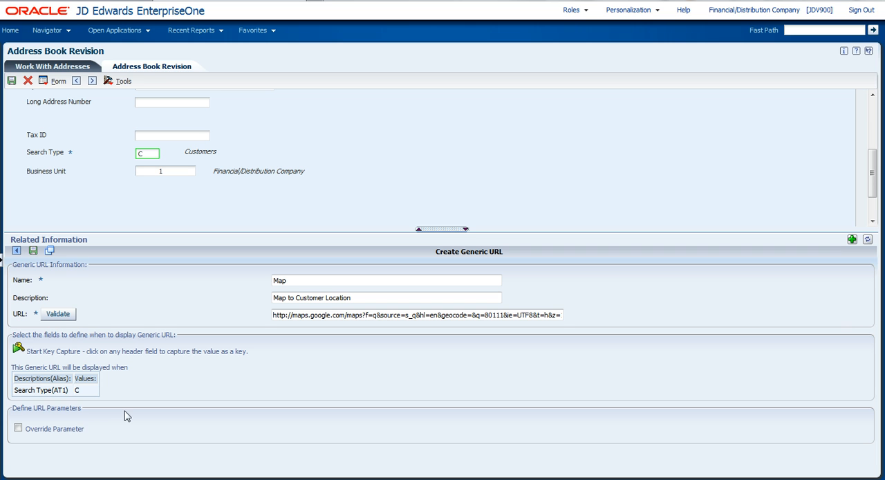
pyautogui.click(17, 428)
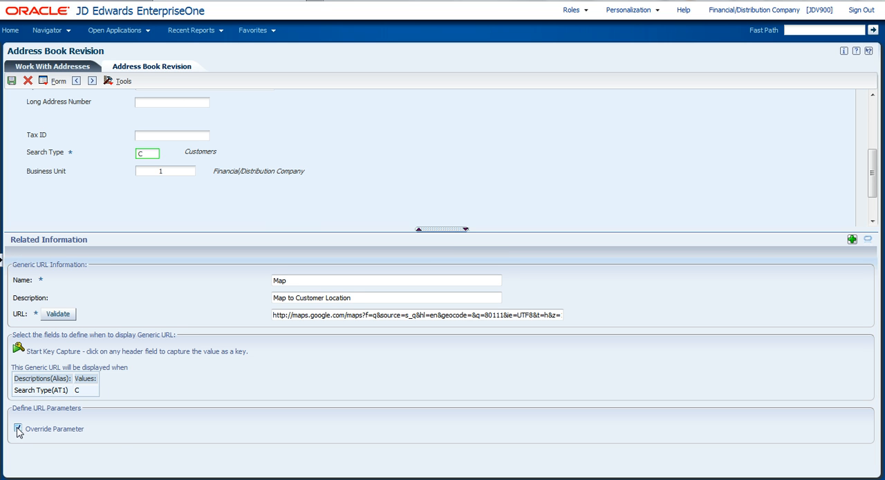
# Enable Override Parameter and set the URL's q parameter to 'is mapped to' a form field
pyautogui.click(18, 429)
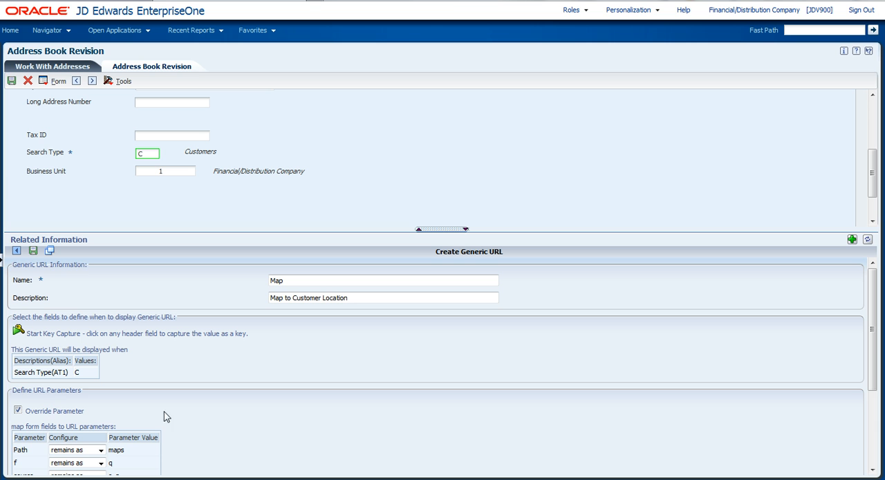
pyautogui.scroll(-3)
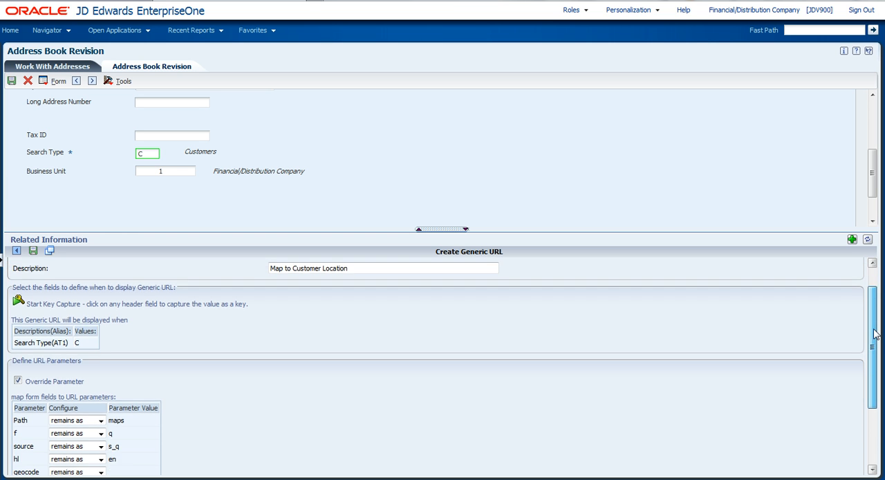
pyautogui.scroll(-3)
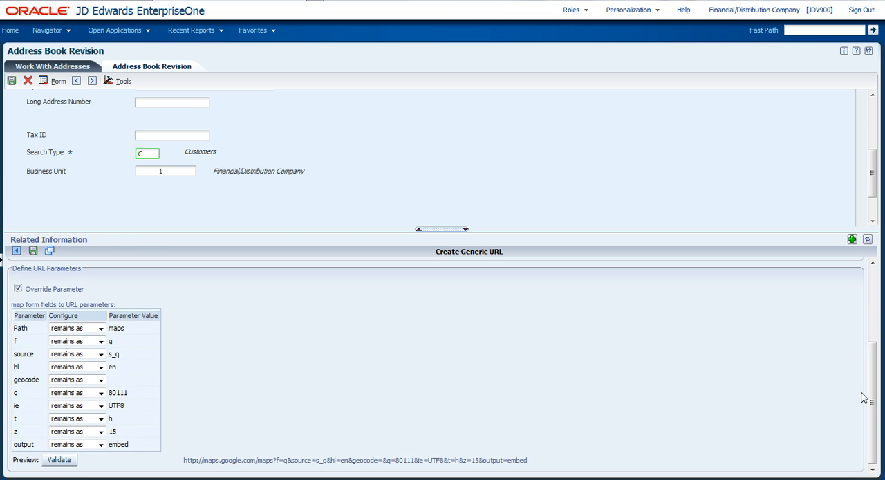
pyautogui.click(23, 354)
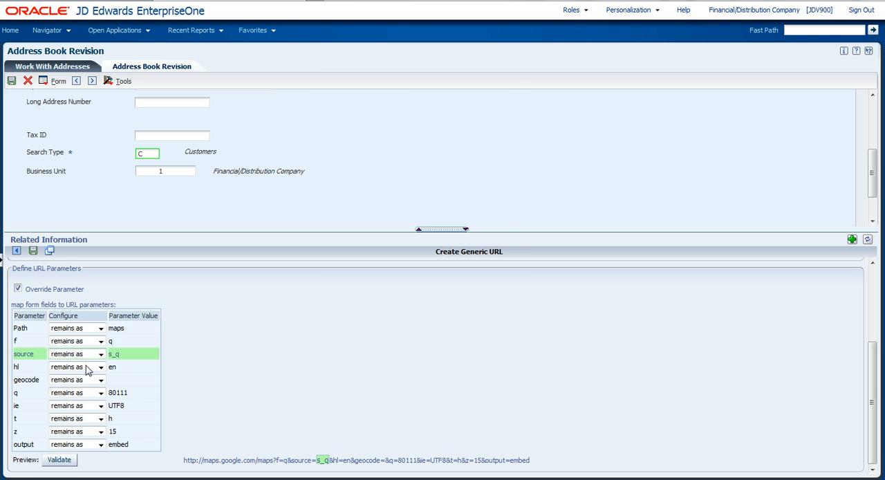
pyautogui.click(16, 393)
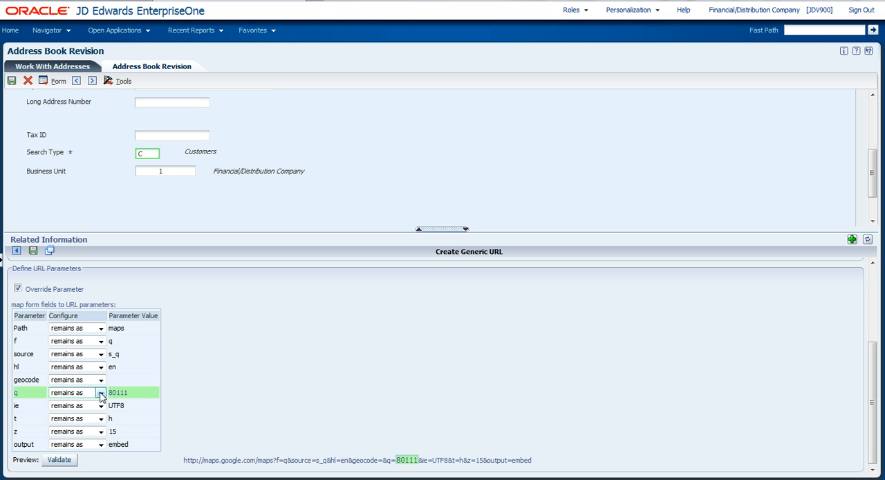
pyautogui.click(100, 392)
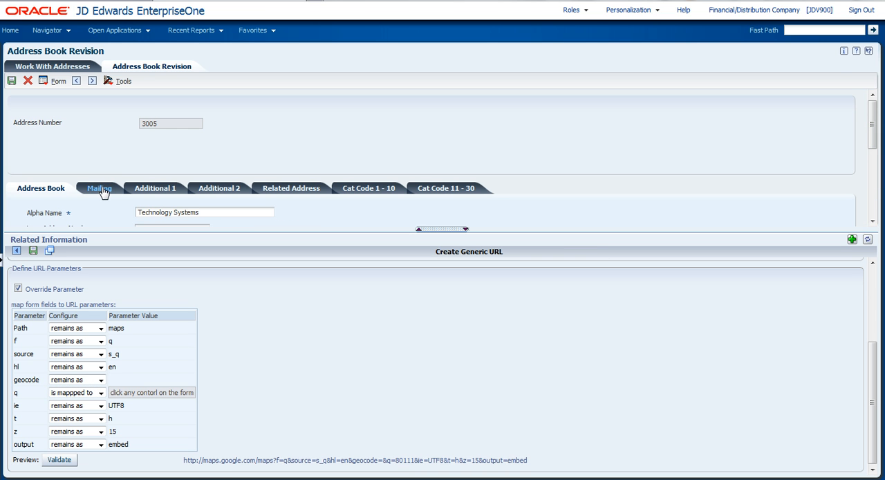
# Map the q parameter to the Postal Code field (ADDZ) on the Mailing tab
pyautogui.click(100, 188)
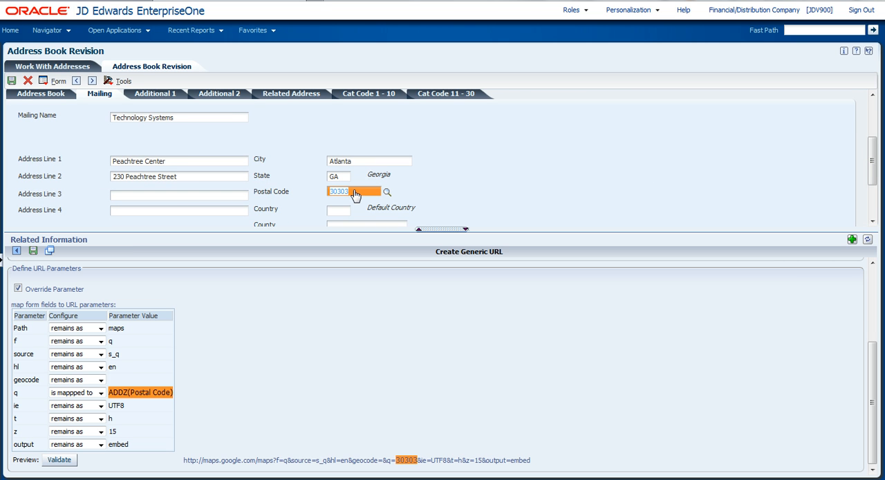
pyautogui.click(28, 393)
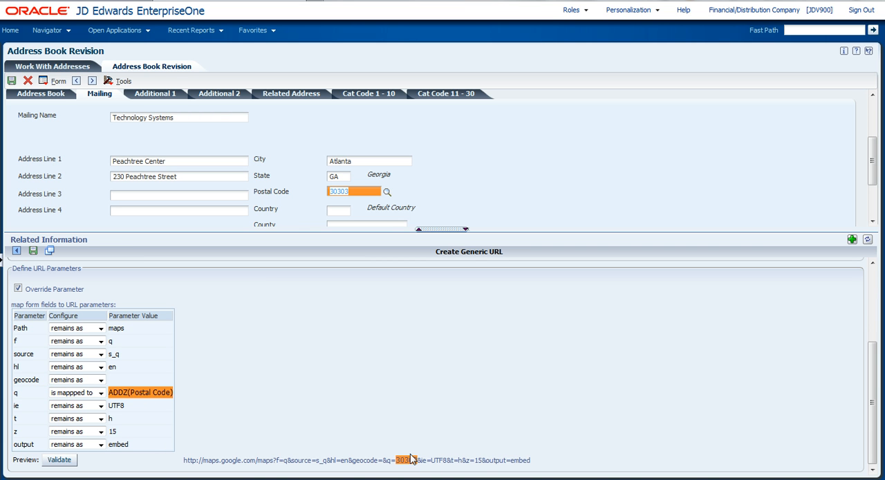
pyautogui.moveTo(416, 464)
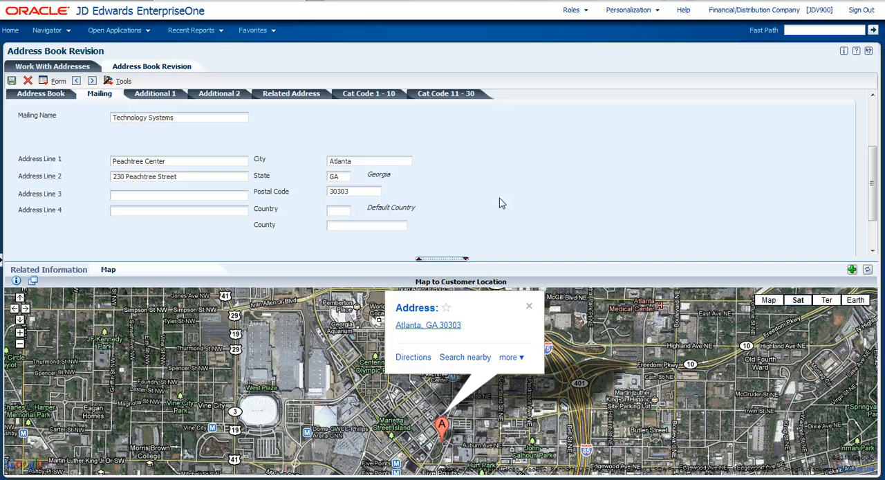
pyautogui.moveTo(511, 202)
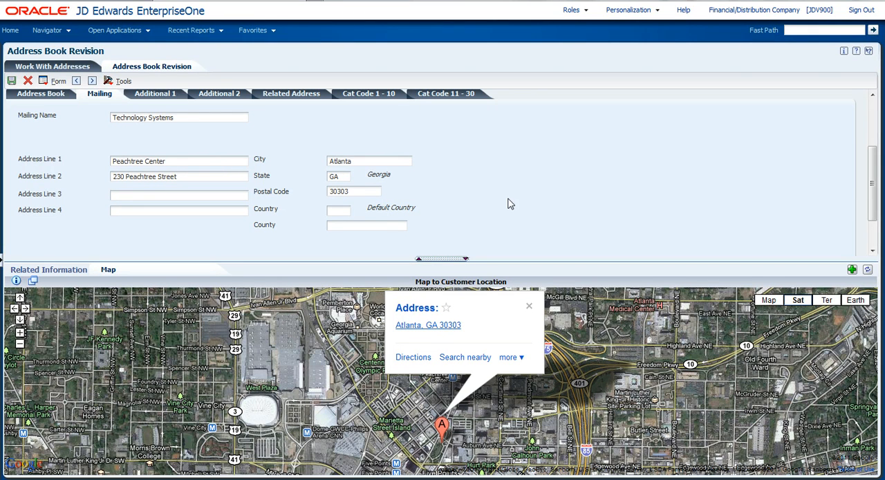
pyautogui.moveTo(520, 191)
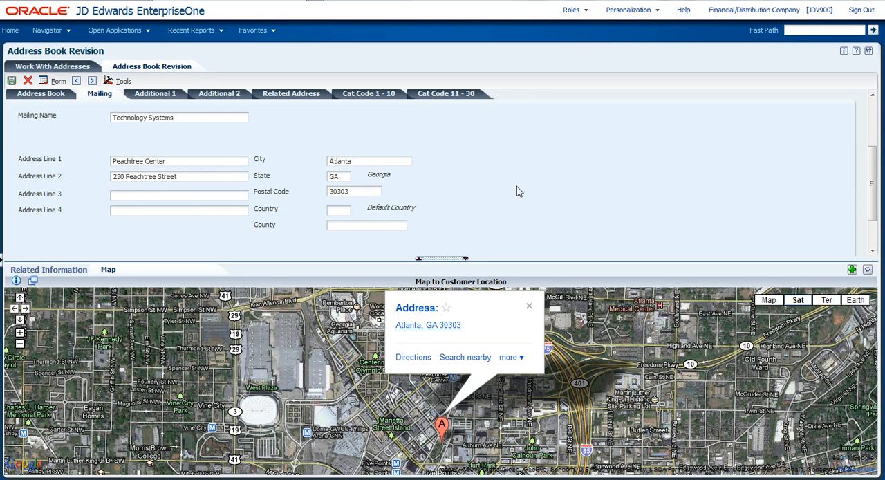